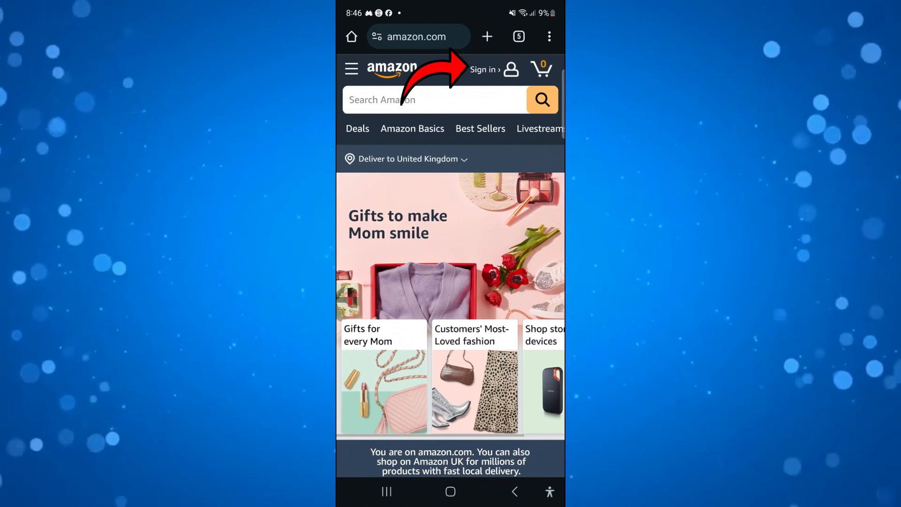
Step: Go to Amazon's sign-in welcome page from the account link at the top of the homepage
click(484, 69)
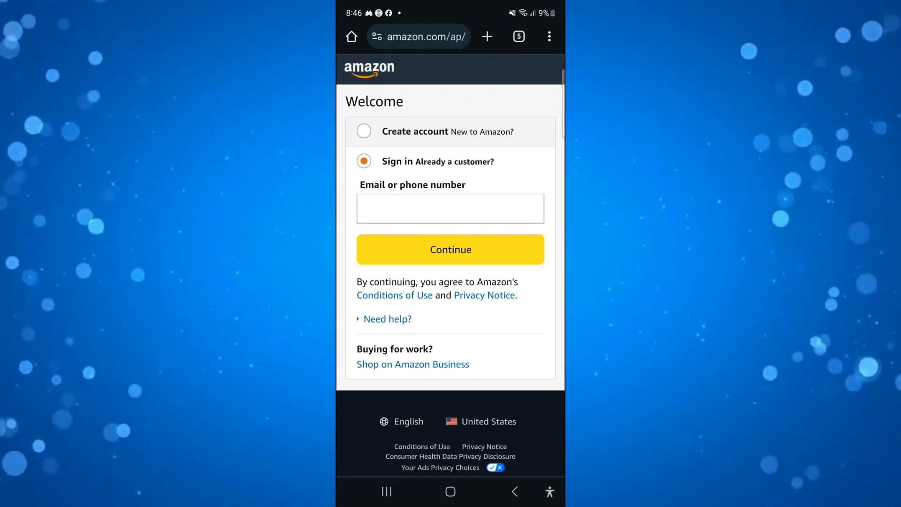
Step: Choose 'Create account', enter name, email address and password, and submit for email verification
click(364, 132)
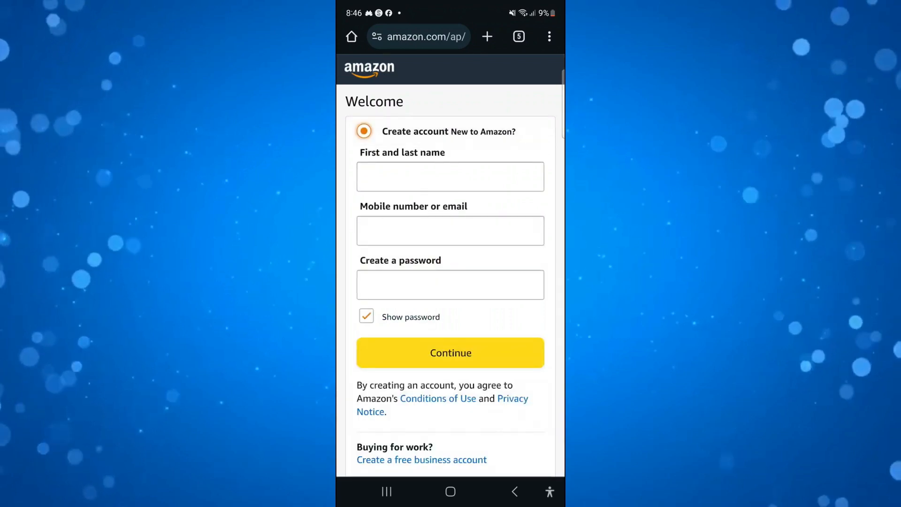
click(449, 176)
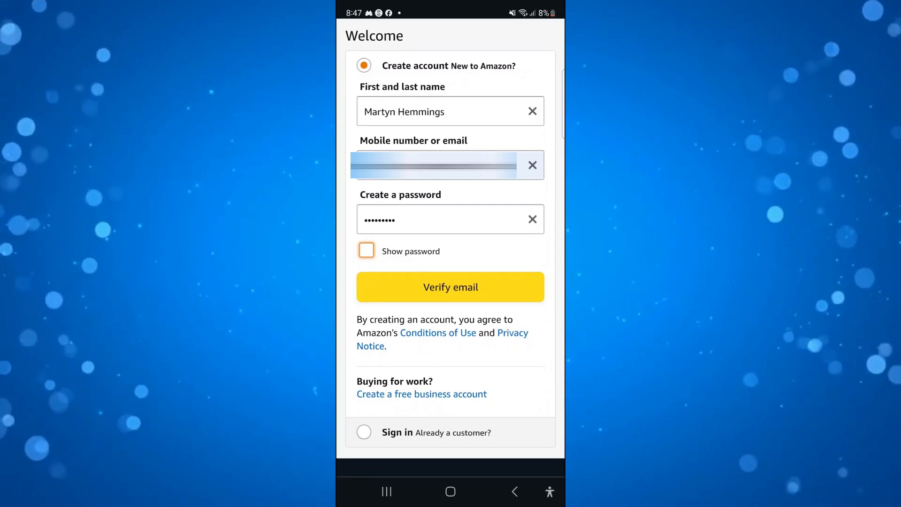
click(450, 287)
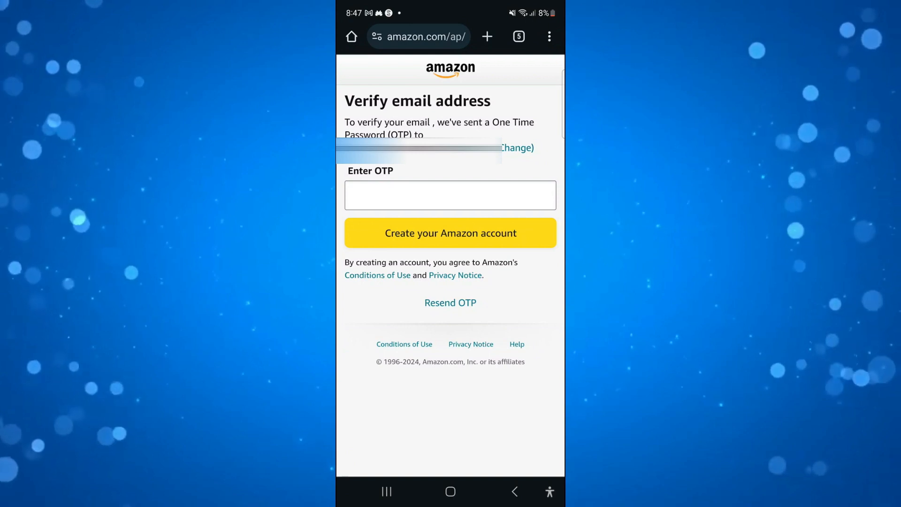
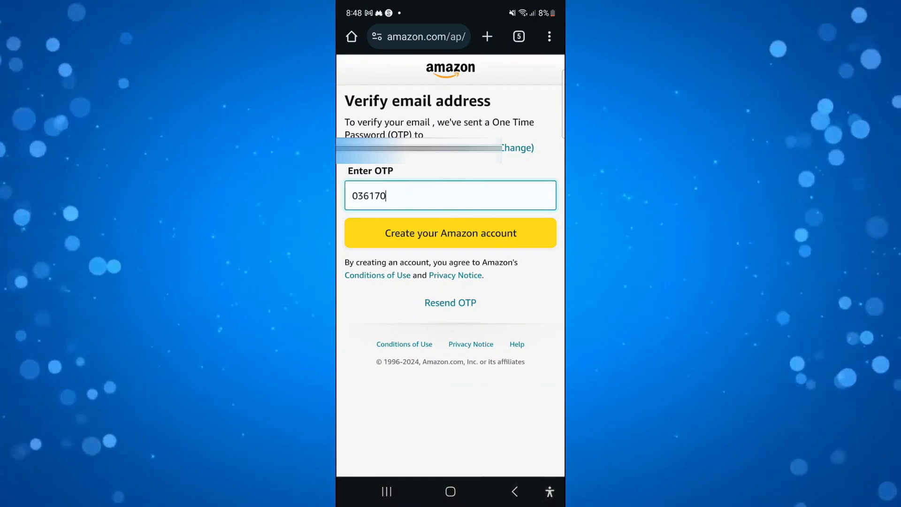
click(450, 232)
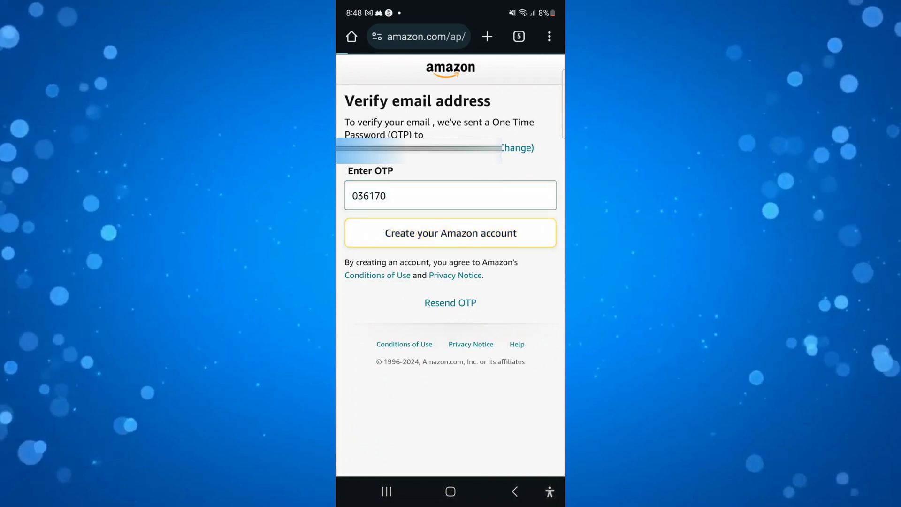
click(449, 233)
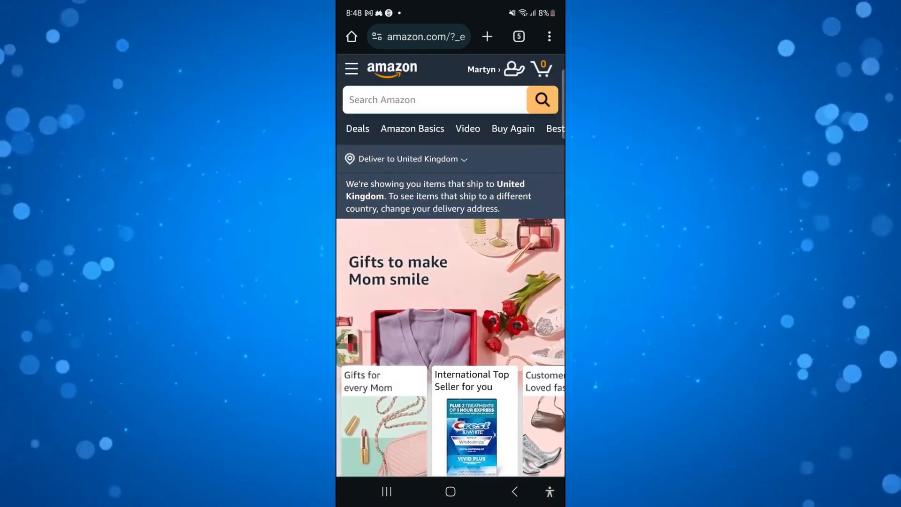